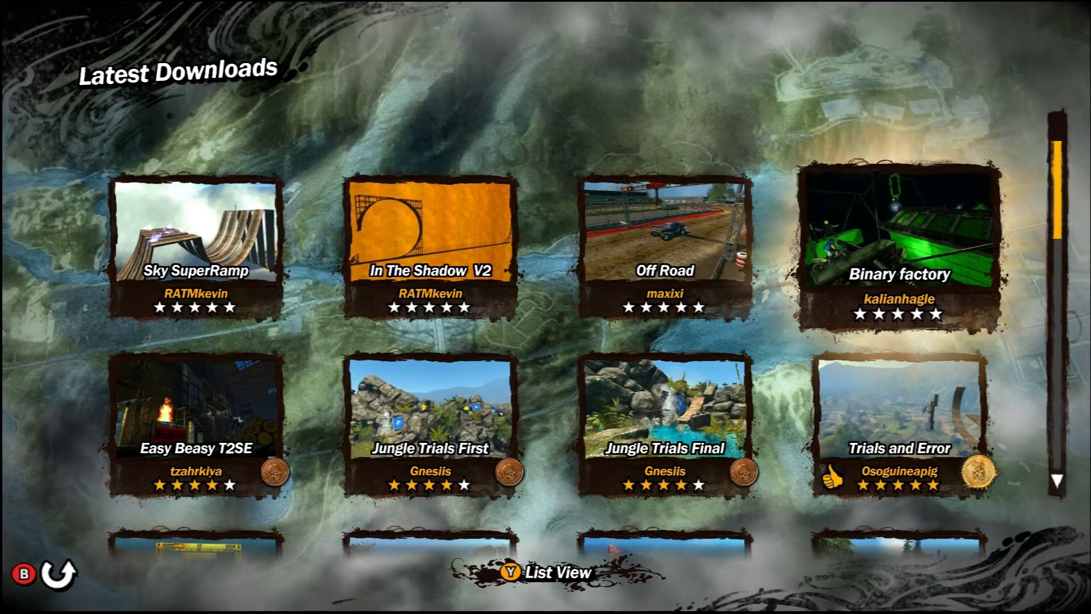
# Open the Binary factory track from Latest Downloads and choose Play Track.
pyautogui.click(899, 234)
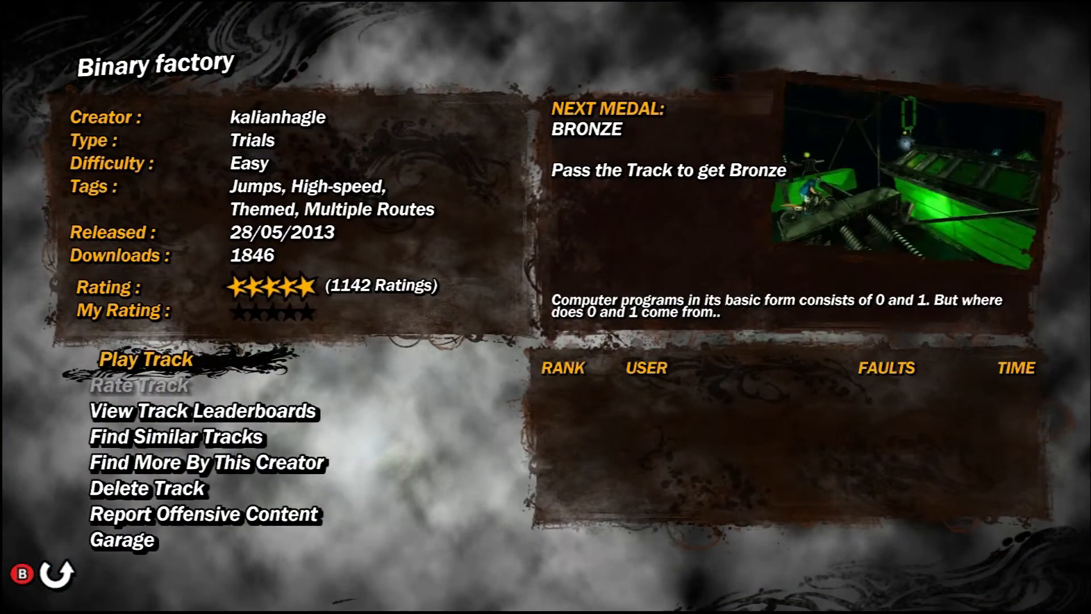
pyautogui.click(202, 411)
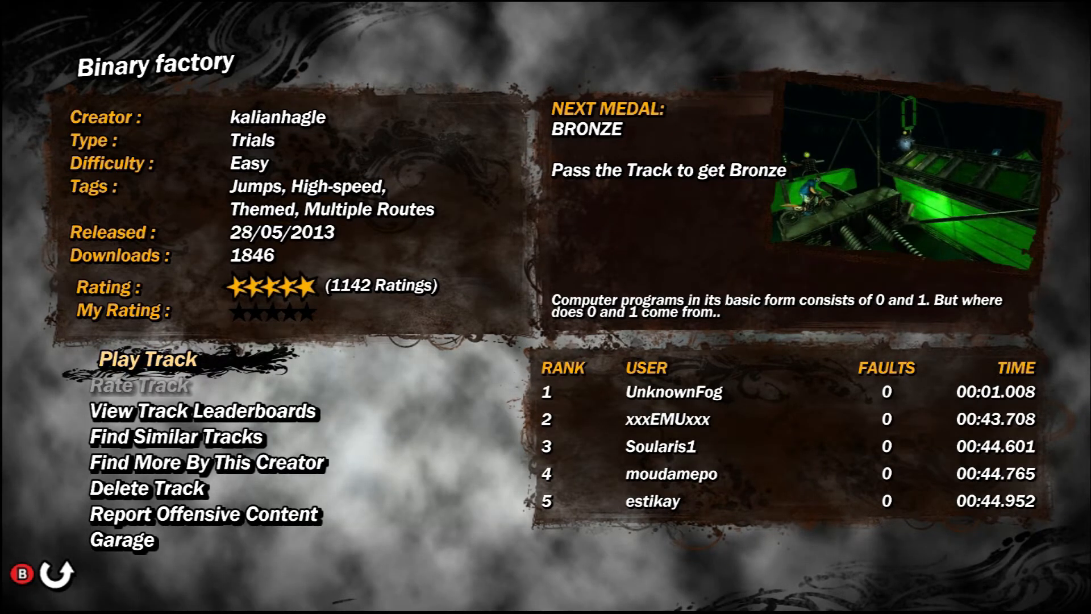
pyautogui.click(145, 359)
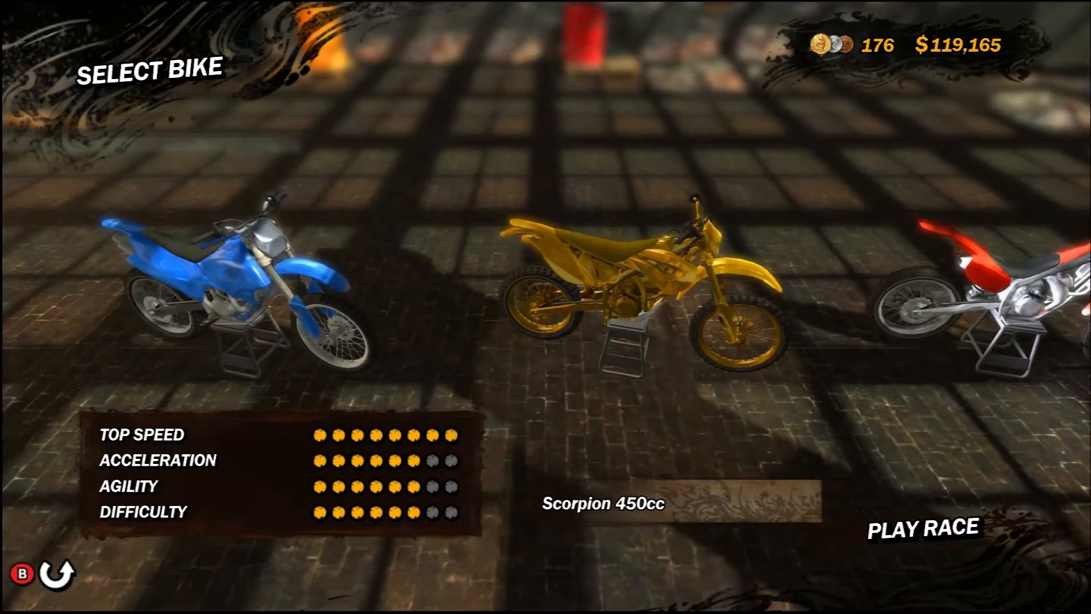
# Race Binary factory on the Scorpion 450cc, then return to Play Tracks.
pyautogui.click(922, 529)
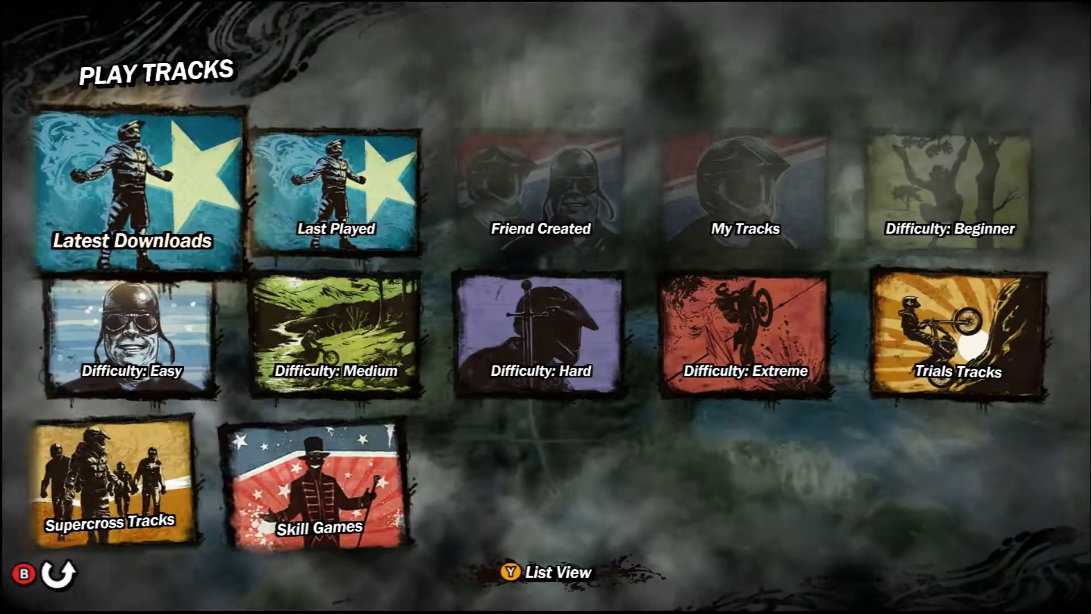
# Play the Off Road track from Latest Downloads, earning Bronze and a personal record.
pyautogui.click(133, 187)
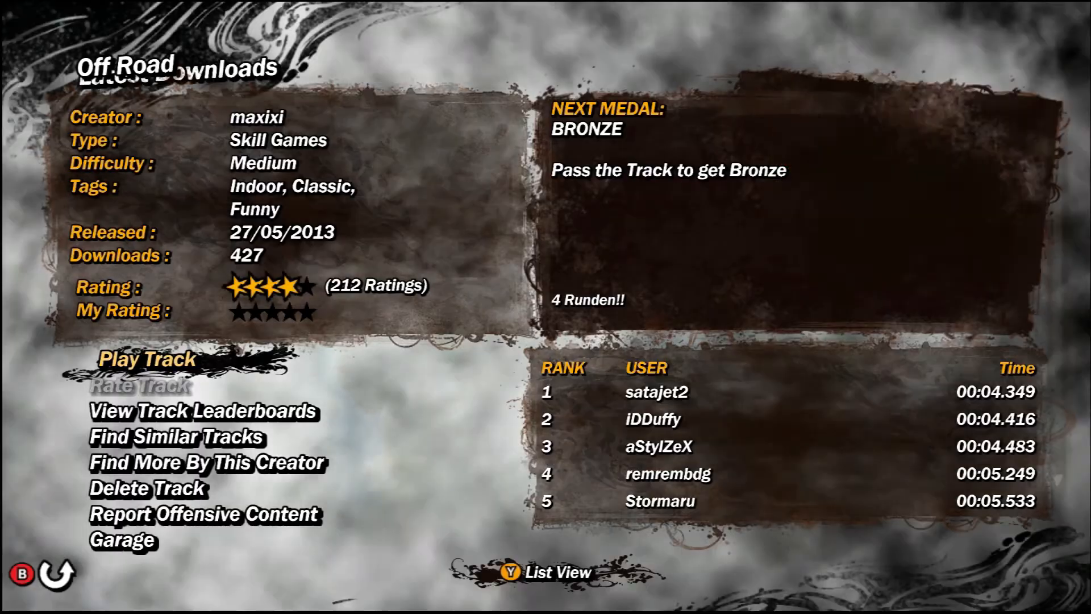
pyautogui.click(146, 358)
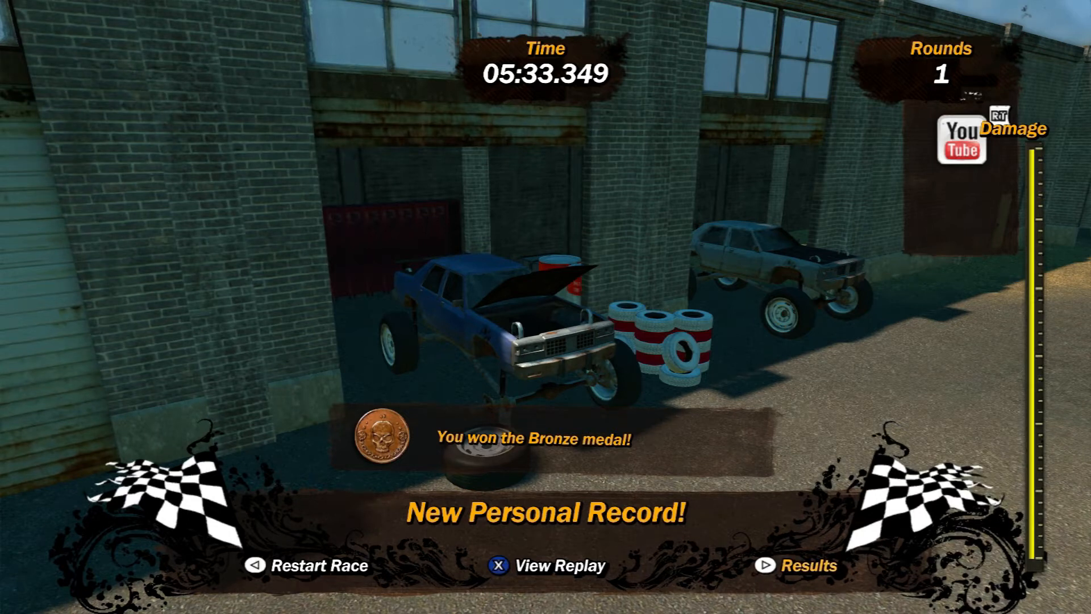
# Leave the Off Road results and return to the Latest Downloads grid.
pyautogui.click(767, 579)
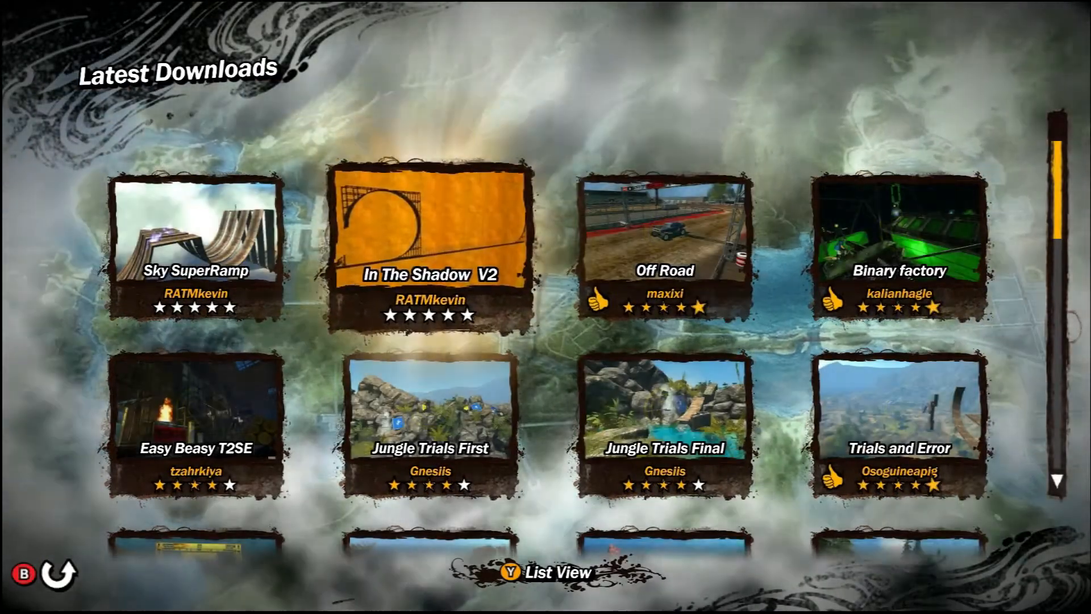
# Ride In The Shadow V2 to the finish for Silver and a personal record.
pyautogui.click(431, 224)
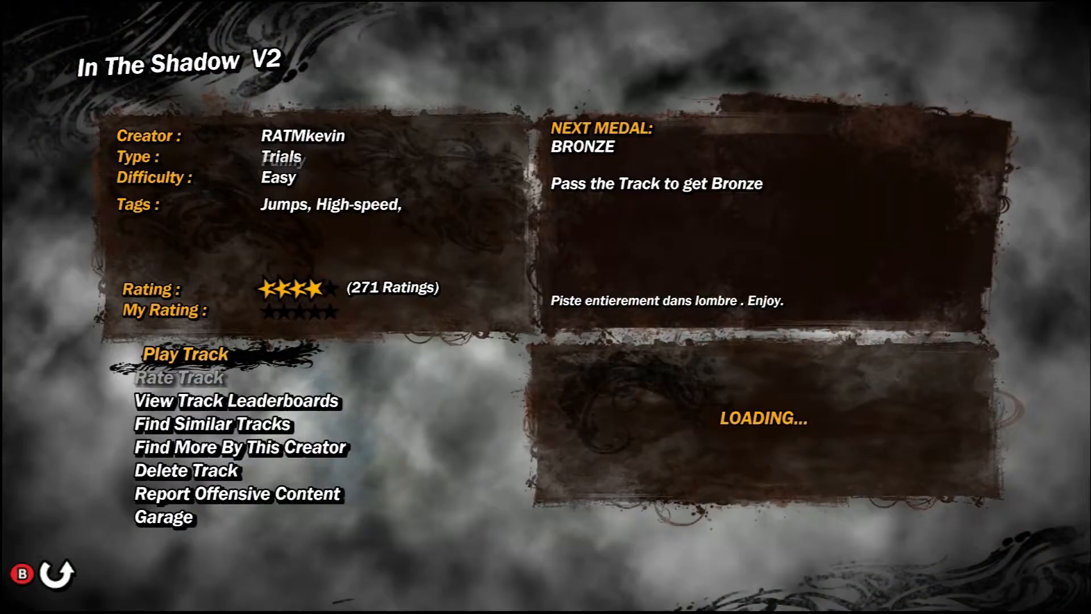
pyautogui.click(183, 354)
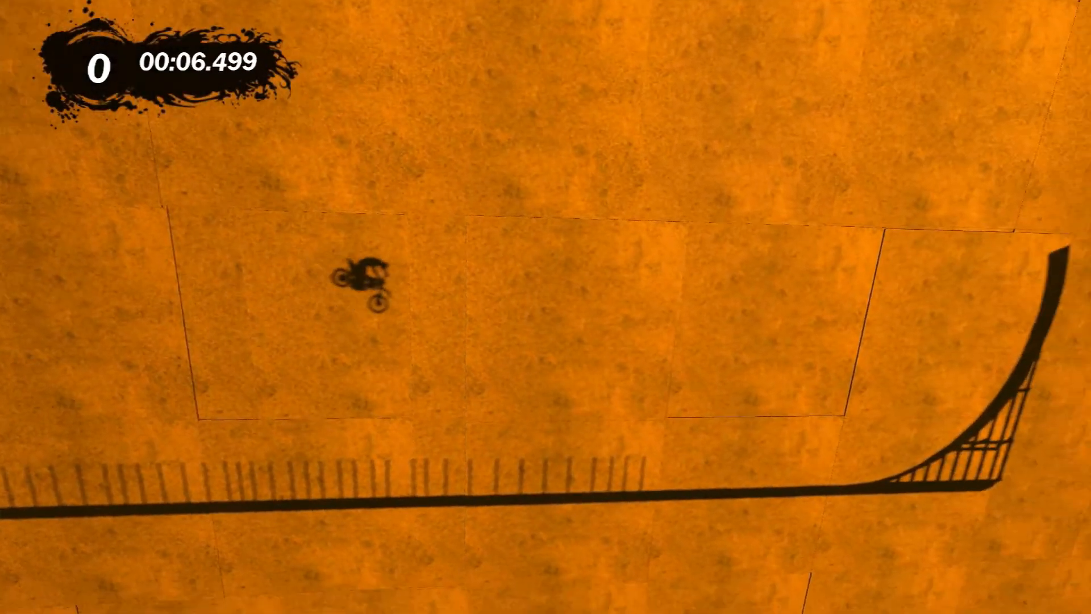
pyautogui.press('right')
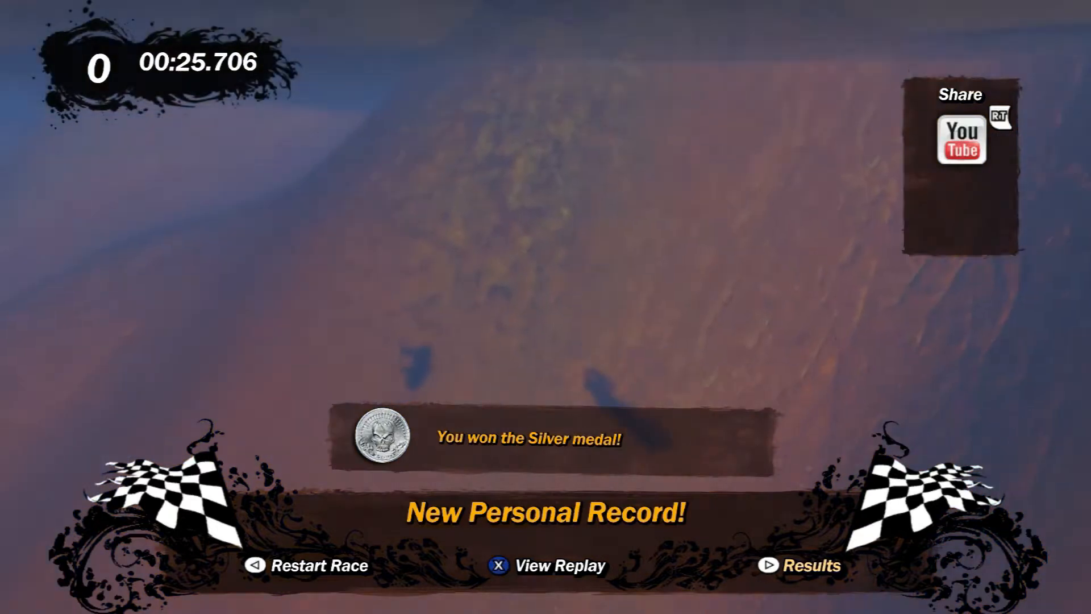
# Exit the results, reopen Latest Downloads and show the Sky SuperRamp details.
pyautogui.click(765, 563)
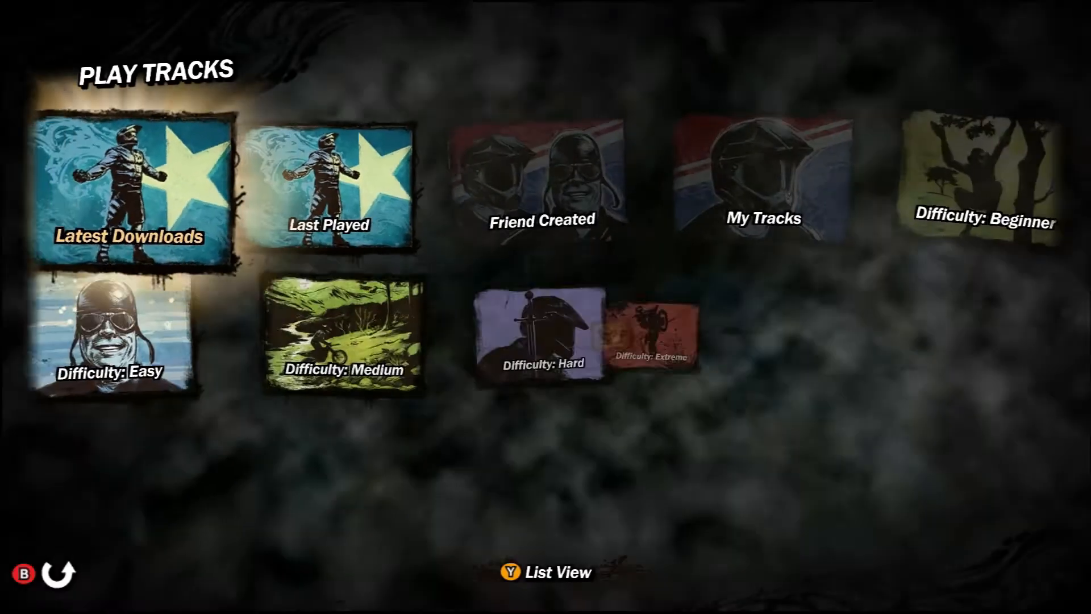
pyautogui.click(131, 193)
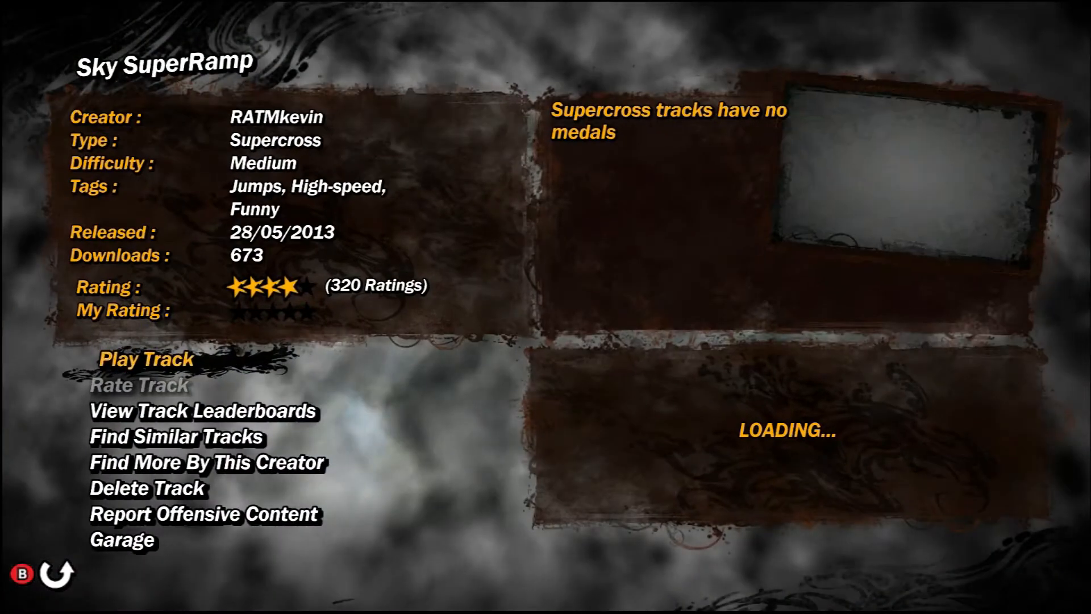
# Start the Sky SuperRamp race on the Scorpion 450cc.
pyautogui.click(147, 359)
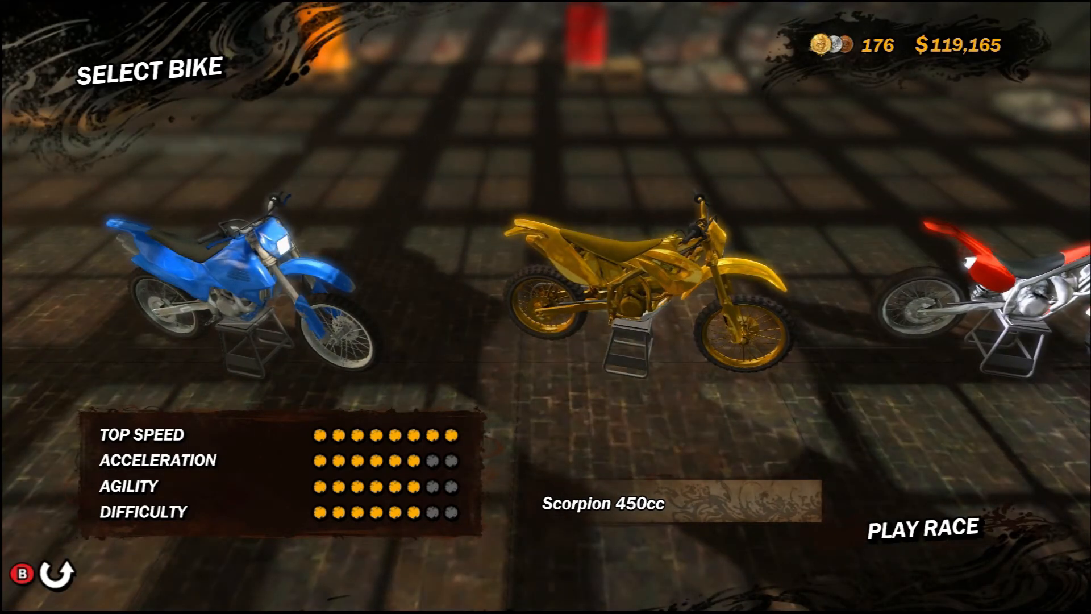
pyautogui.click(920, 528)
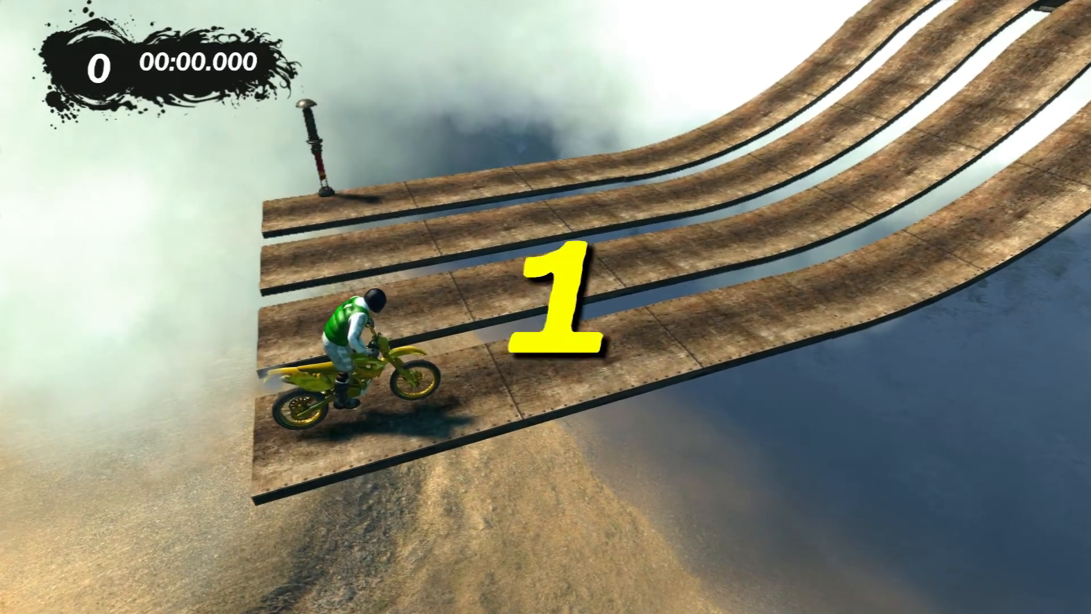
pyautogui.press('w')
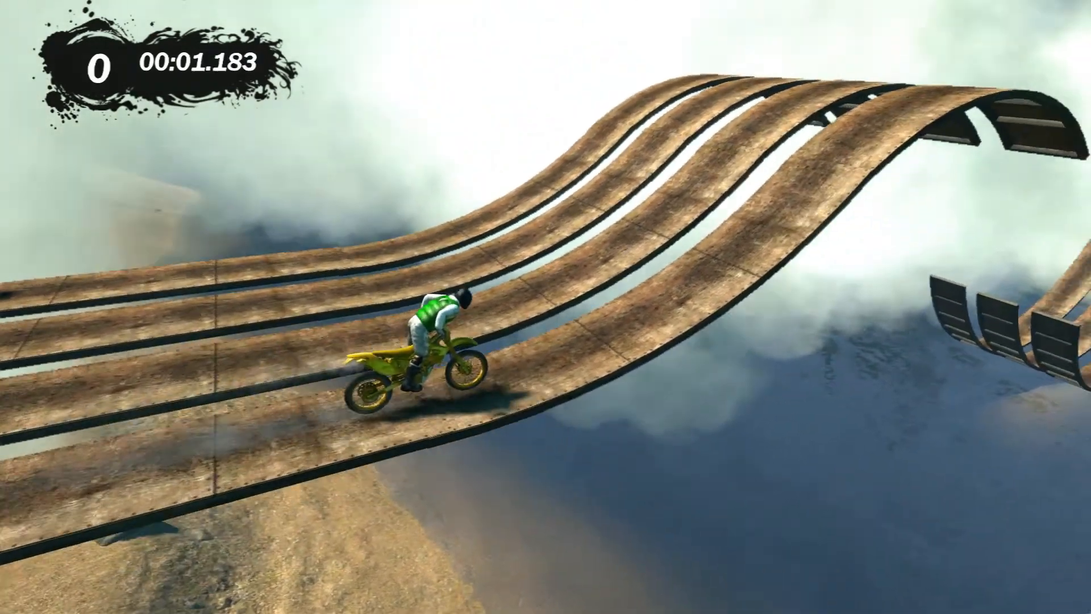